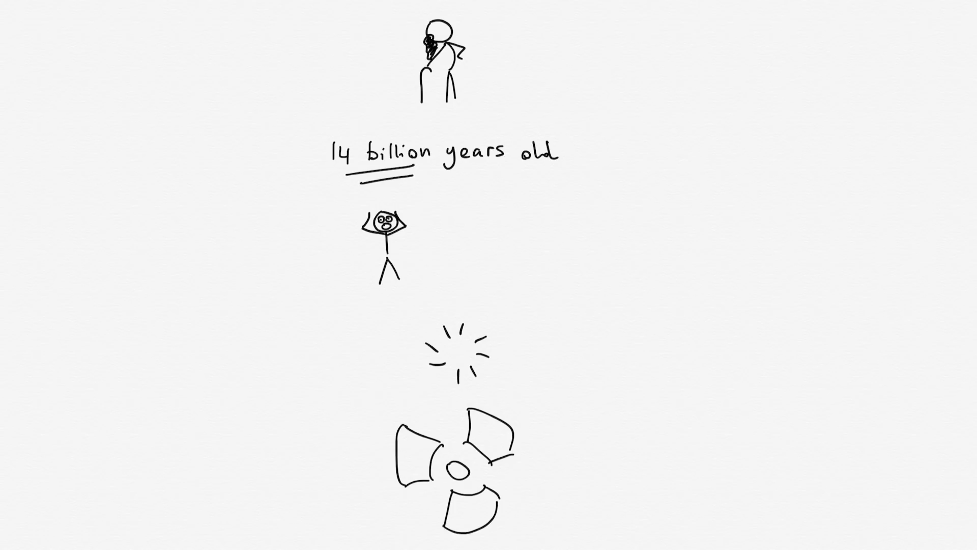
Advance to a blank page and begin handwriting 54 at the top.
{"action": "key", "text": "Right"}
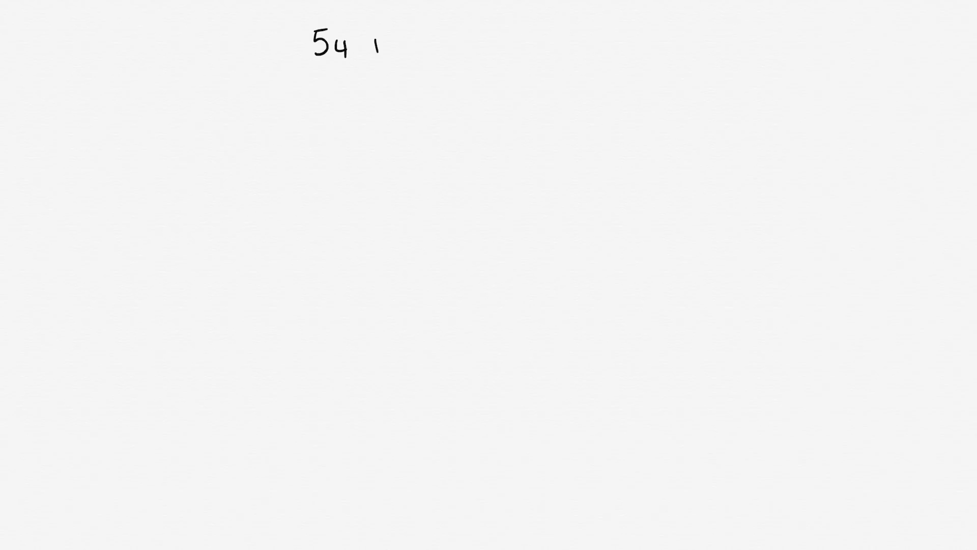
Handwrite 'PROTONS 77 NEUTRONS' after 54 along the top line.
{"action": "type", "text": "PROTONS 77"}
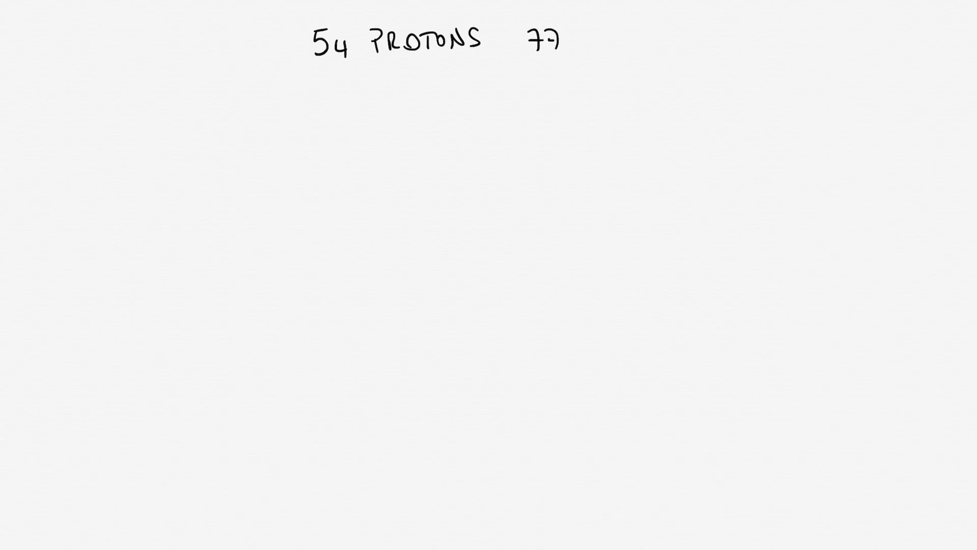
{"action": "type", "text": "NEUTRONS"}
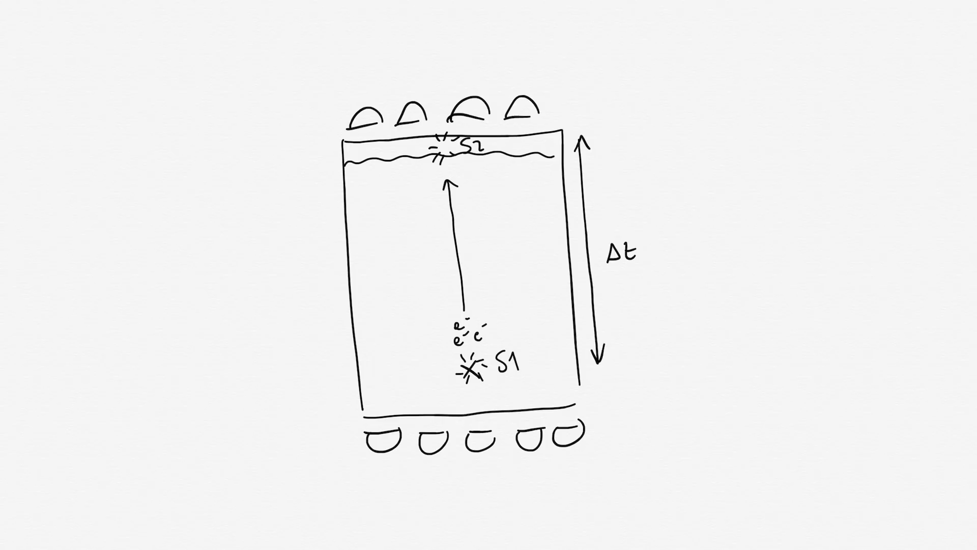
Draw the detector tank with photosensors, S1/S2 flashes, rising electrons and a Δt arrow.
{"action": "left_click_drag", "start_coordinate": [94, 47], "coordinate": [202, 59]}
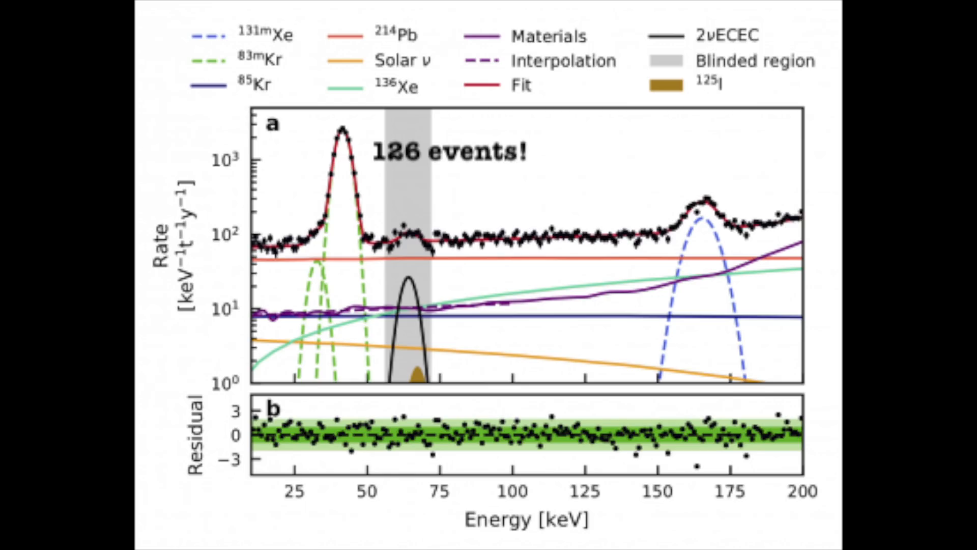
Advance past the 126-events spectrum to a fresh page for the n→p boson sketch.
{"action": "key", "text": "Right"}
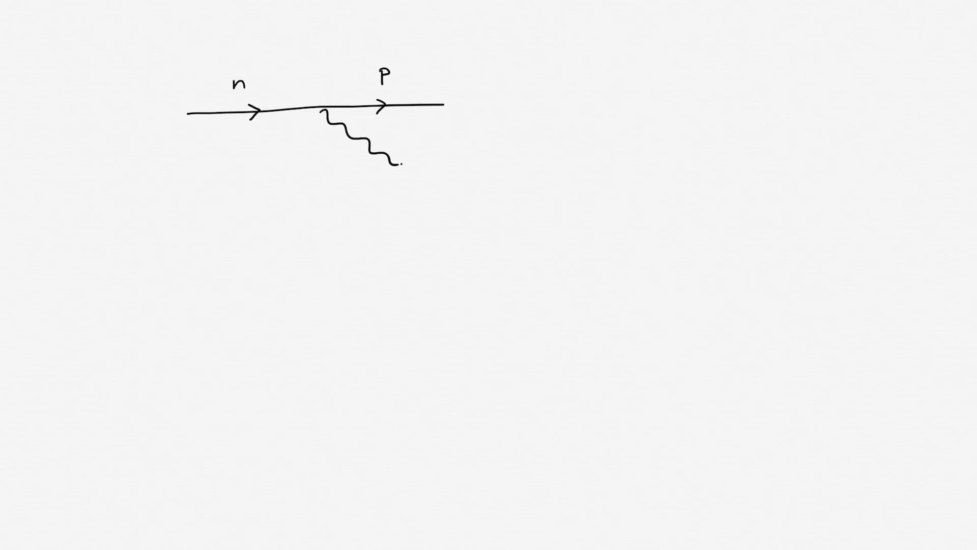